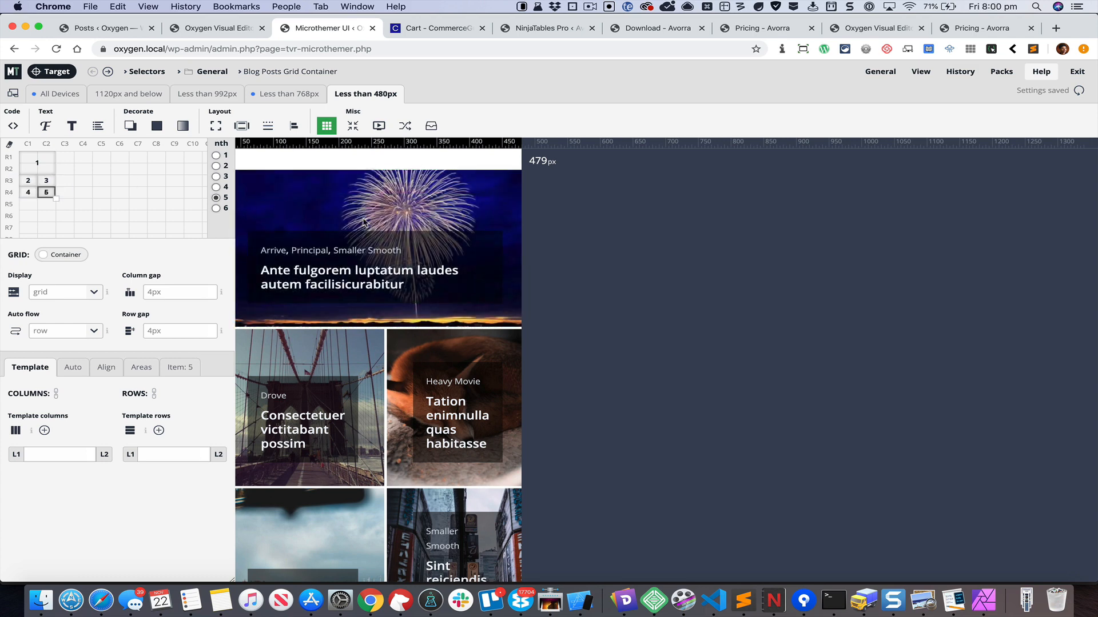
mouse_move(375, 225)
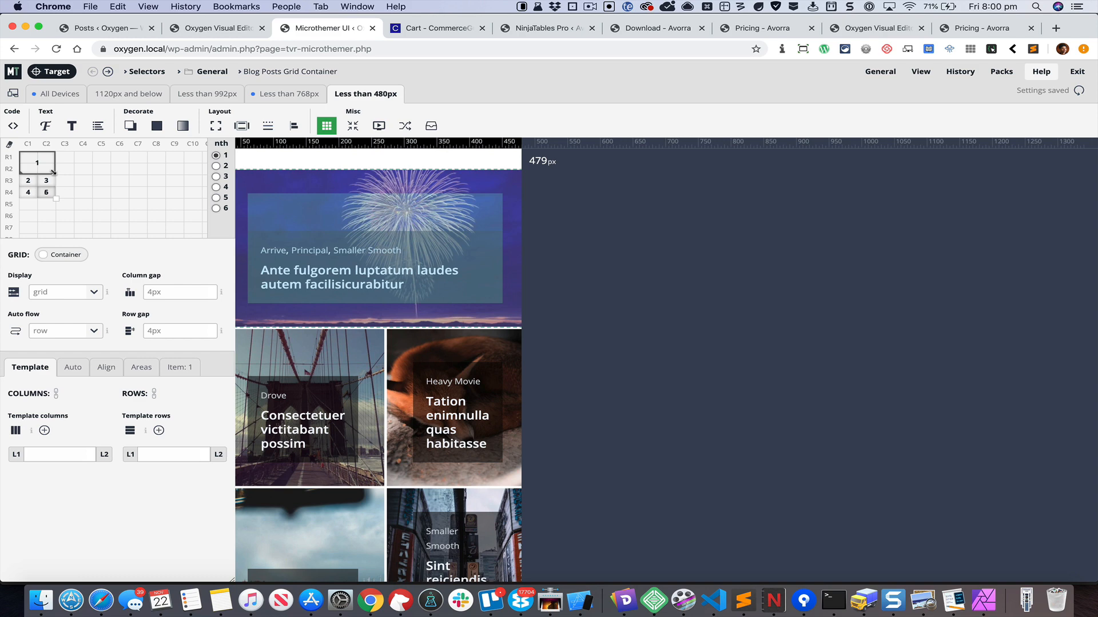
mouse_move(27, 158)
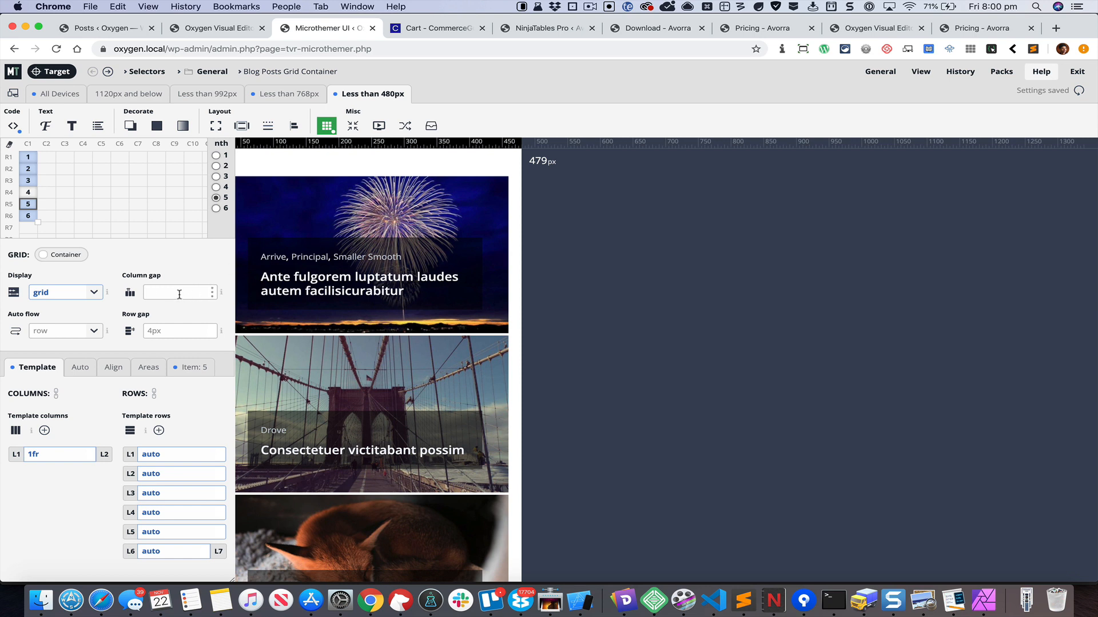
Set the blog posts grid column gap to 20 in the under-480px layout
click(178, 291)
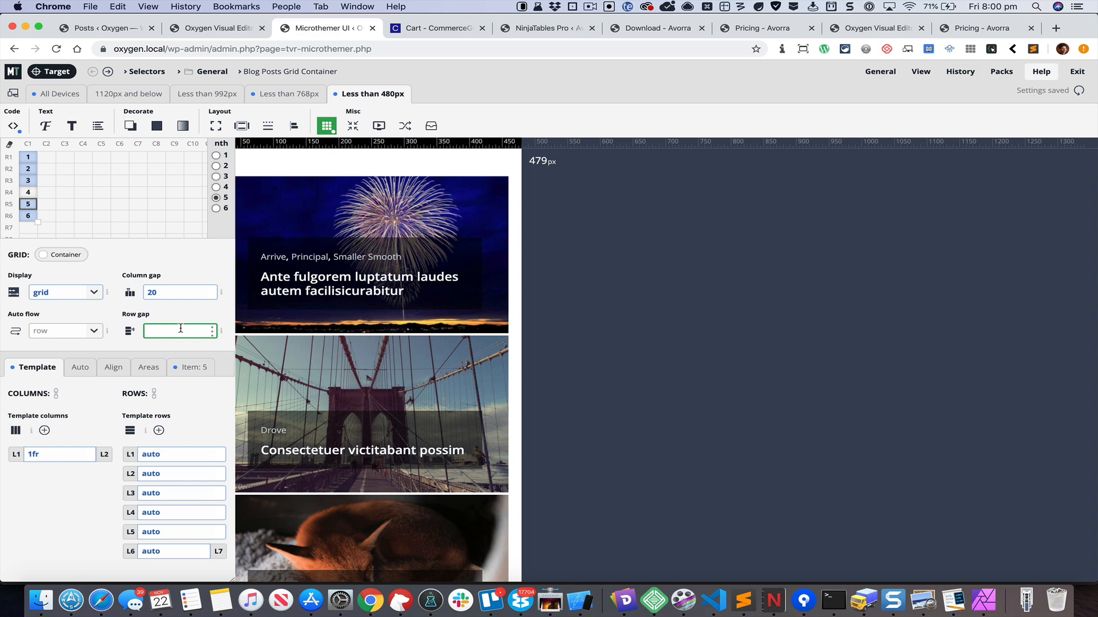
text(20)
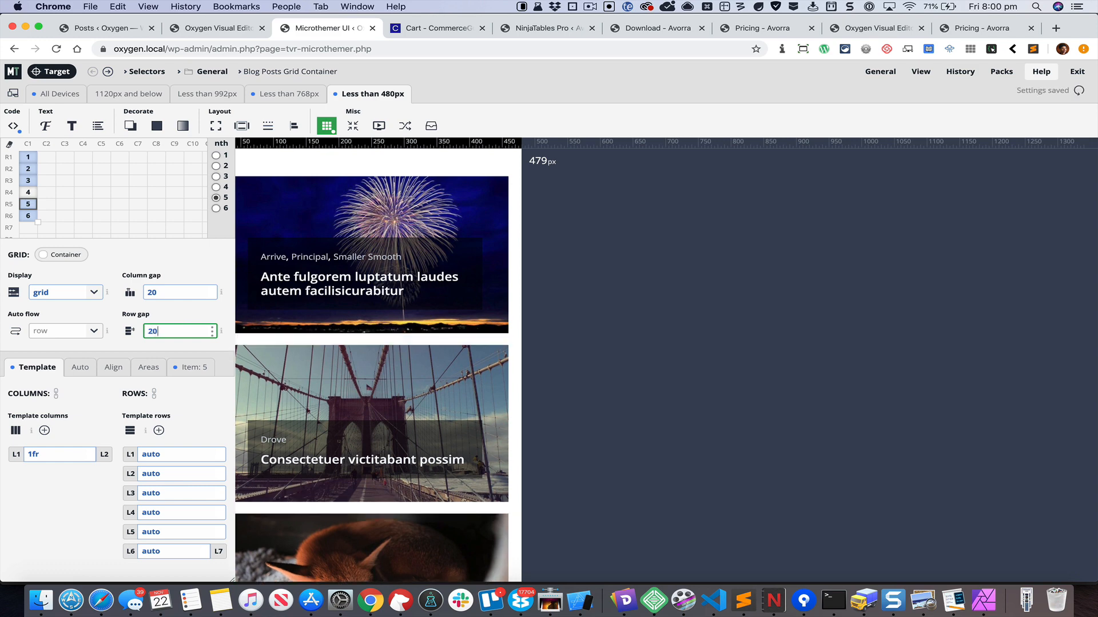
scroll(down, 3)
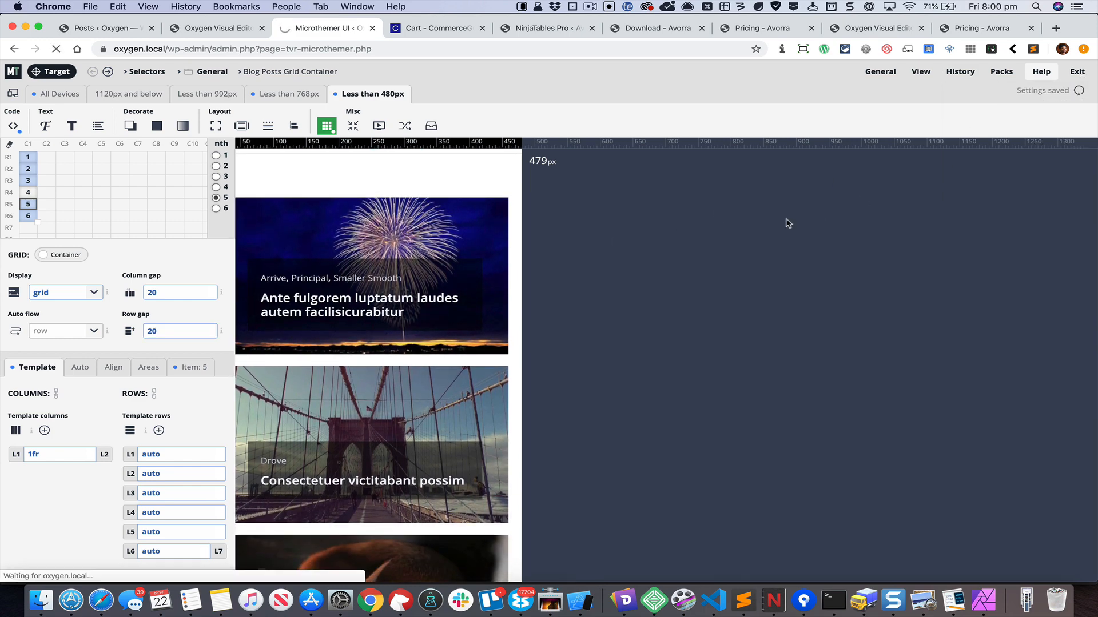
View the live sample page in Chrome DevTools responsive device preview
click(323, 28)
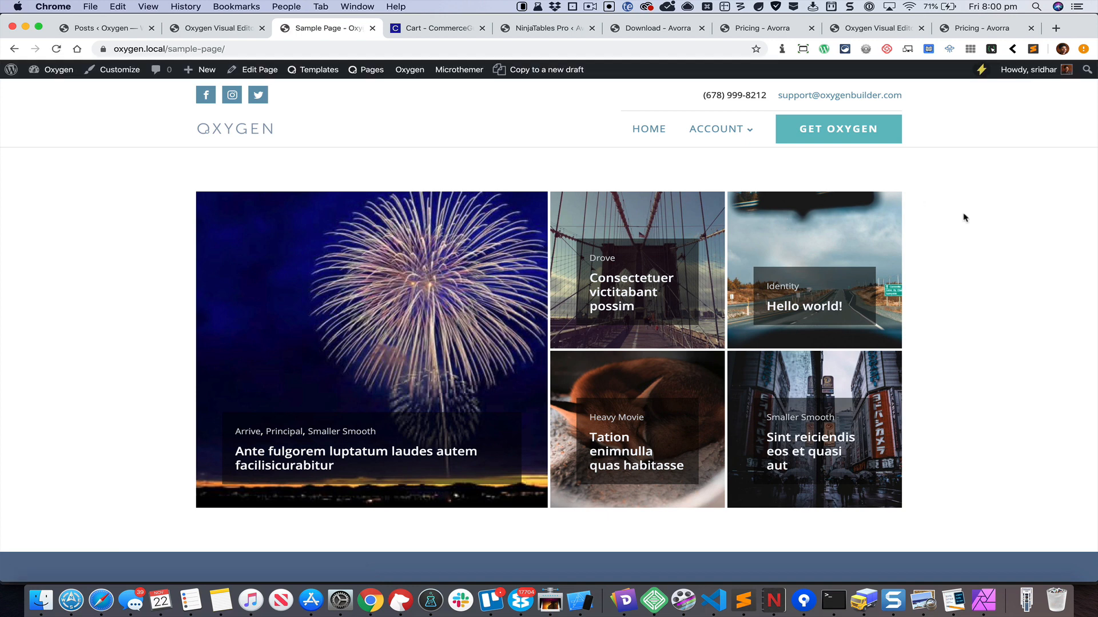
key(F12)
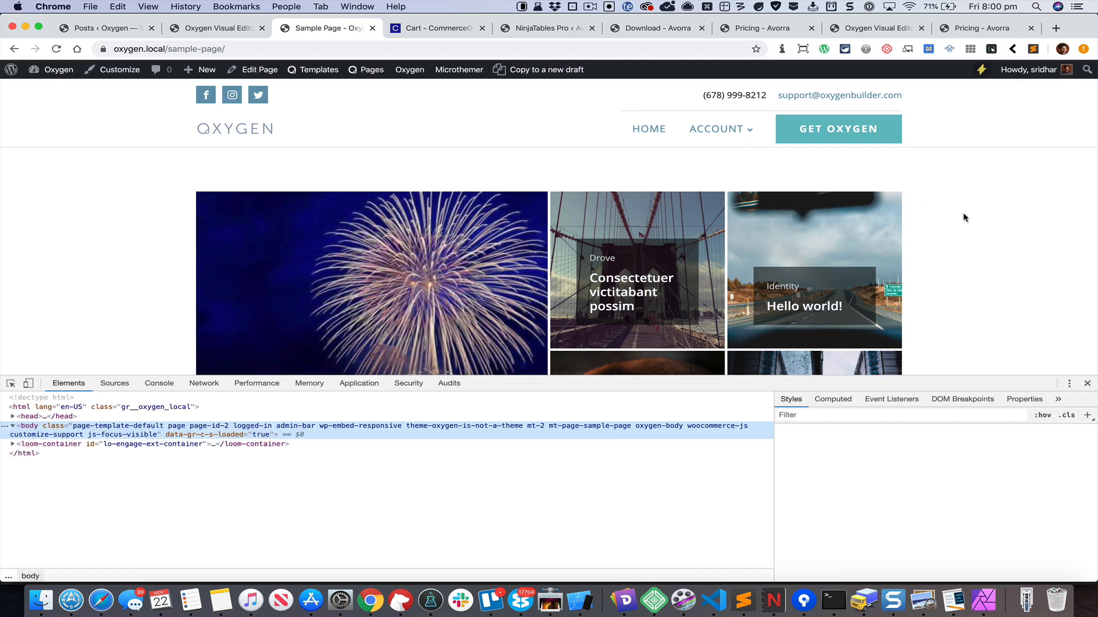
click(29, 383)
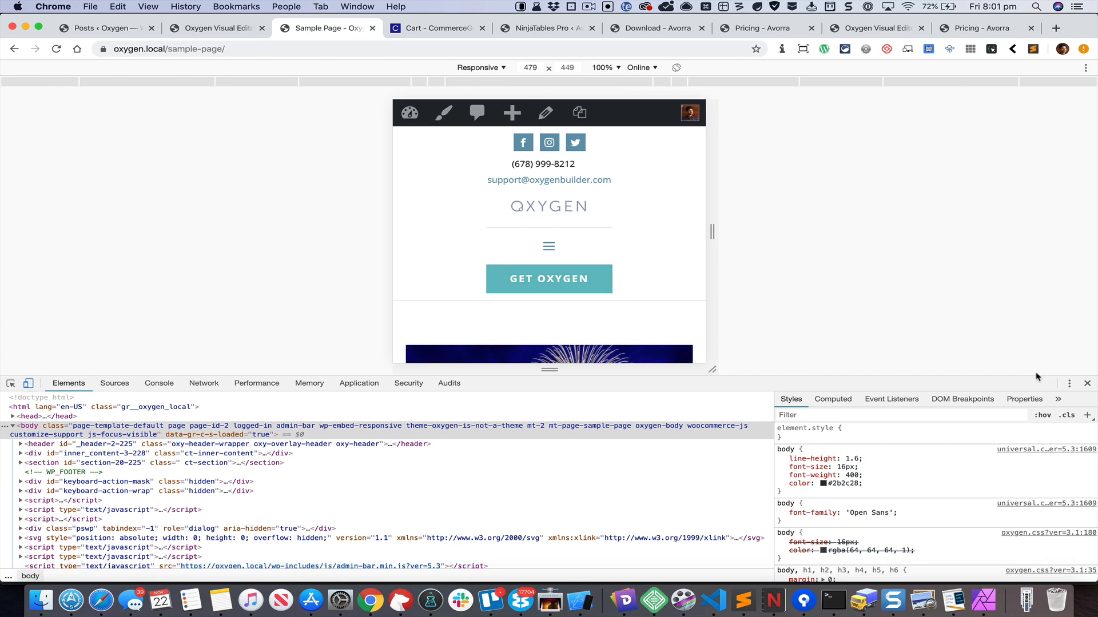
Set the responsive viewport width to 767px and scroll to the posts grid
click(1069, 384)
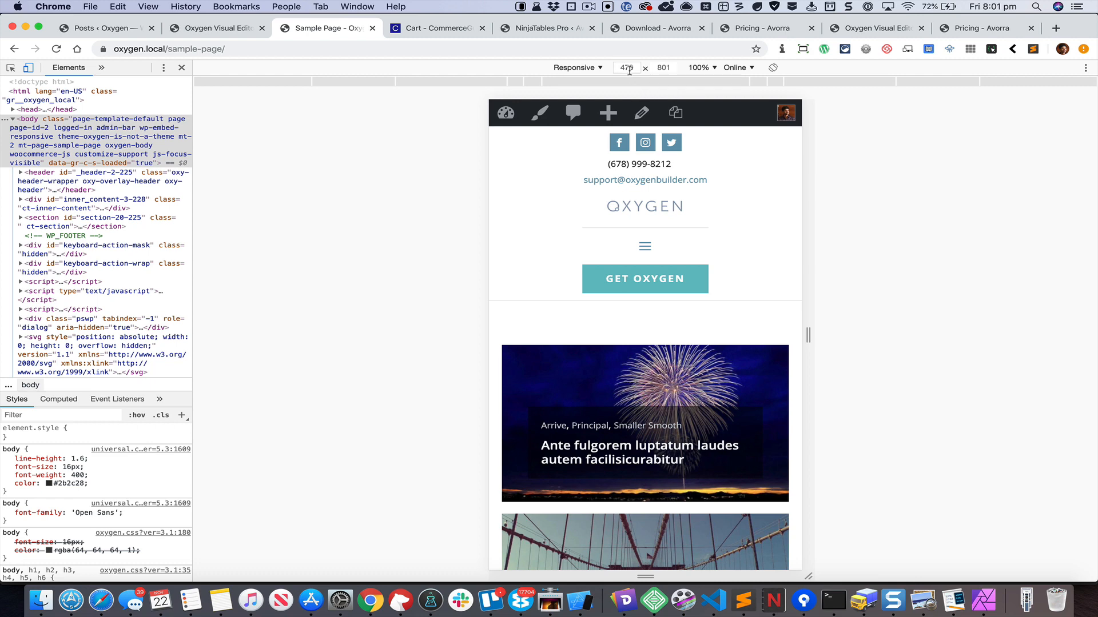
text(767)
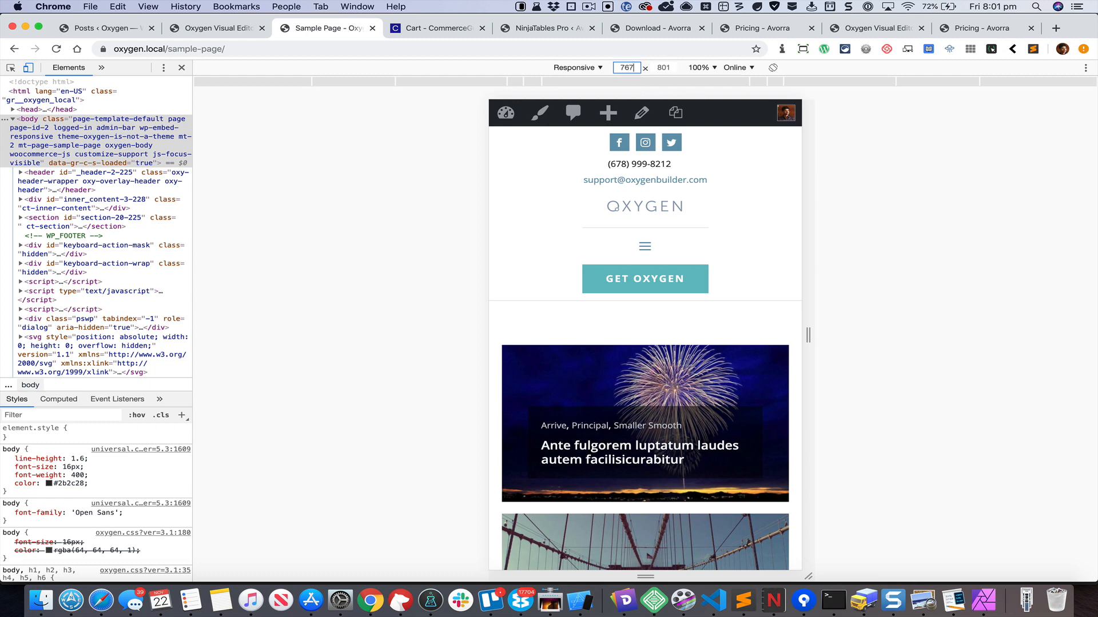
scroll(down, 3)
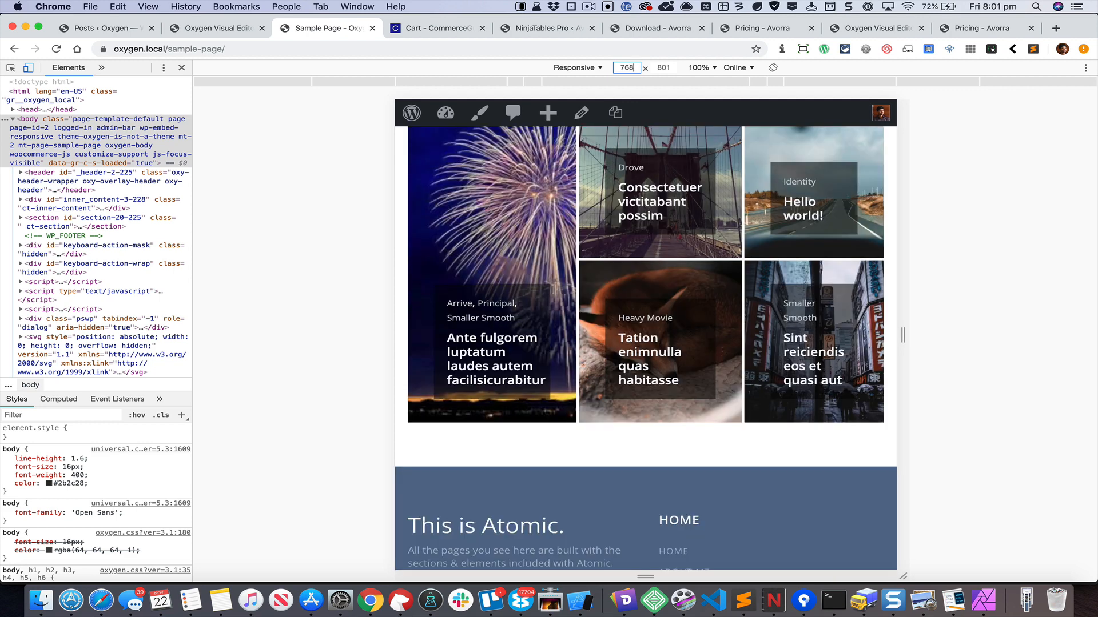
mouse_move(822, 284)
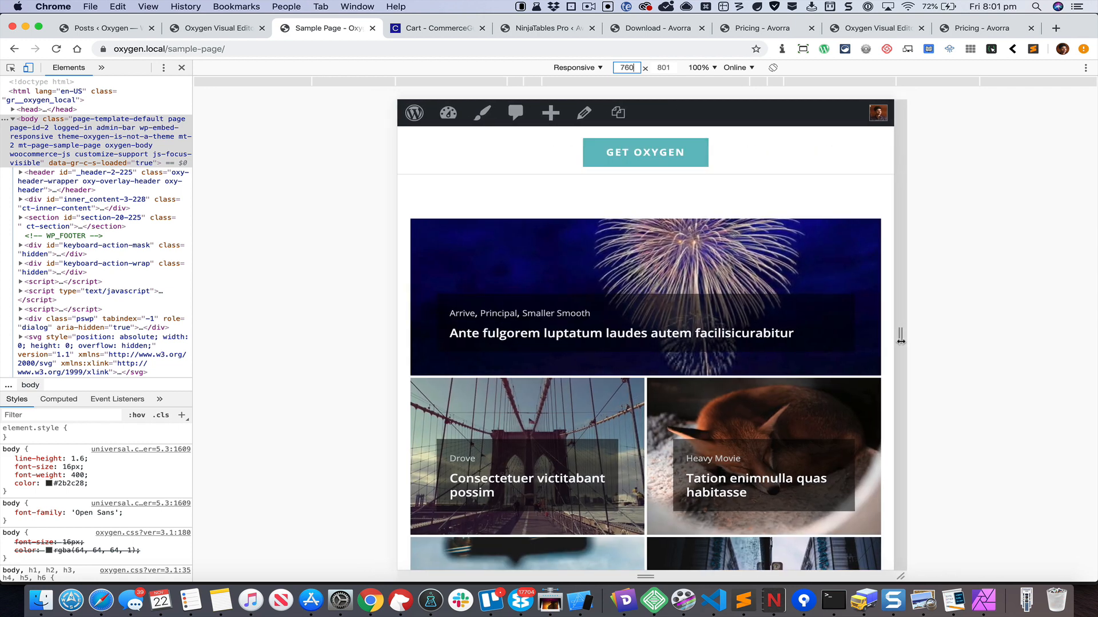
Resize the viewport to about 424px then 518px to watch the grid rearrange
scroll(down, 3)
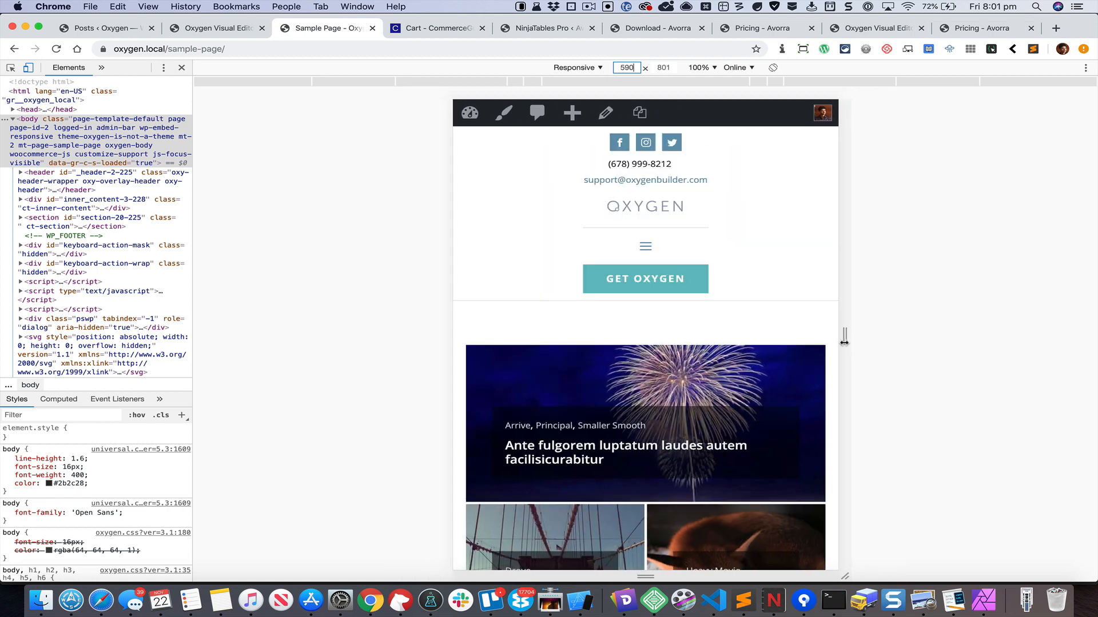
drag(844, 339, 792, 340)
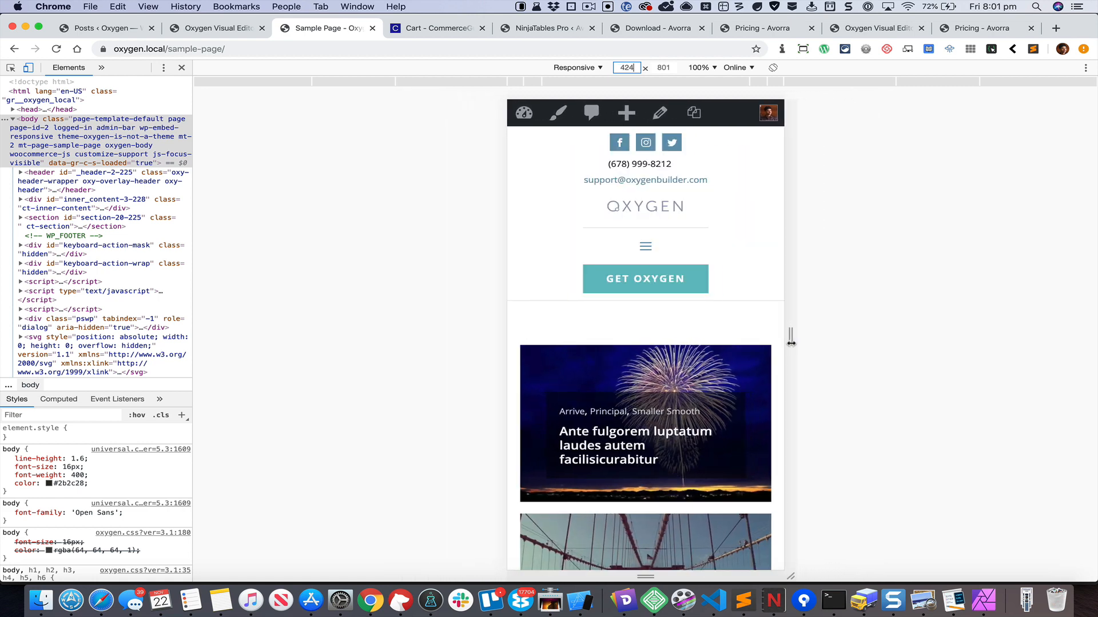
drag(791, 339, 821, 335)
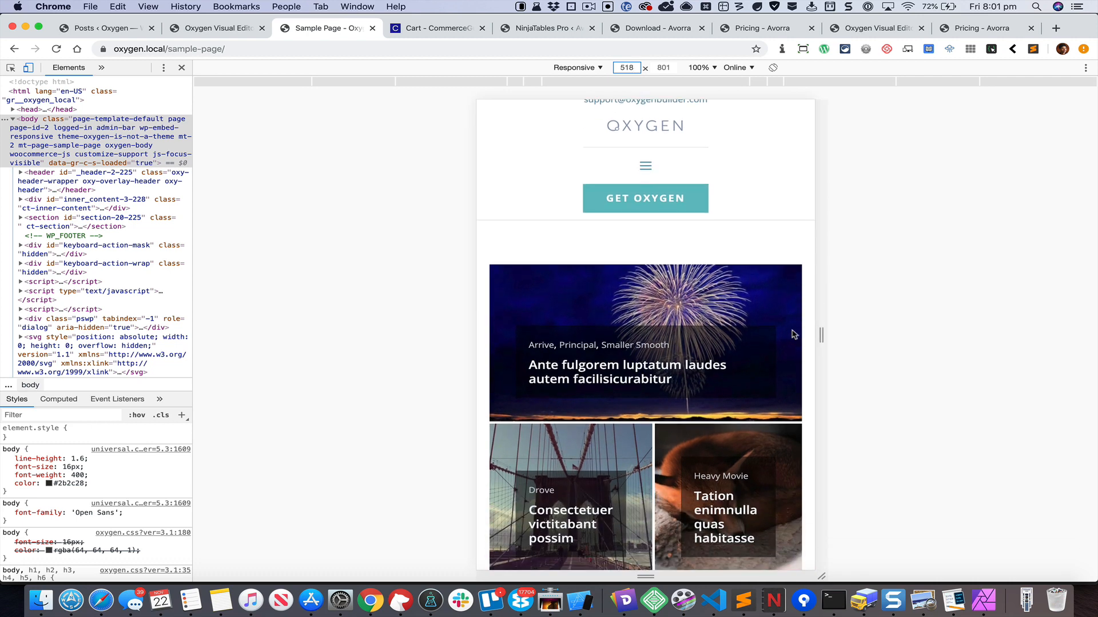